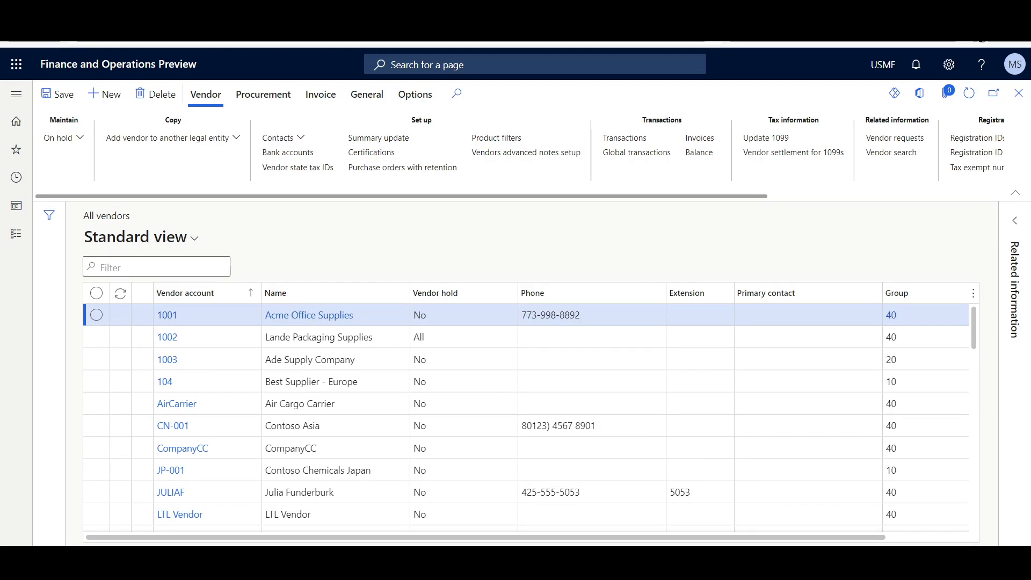
Select vendor 1001, Acme Office Supplies, and bring up its On hold status form
left_click(96, 315)
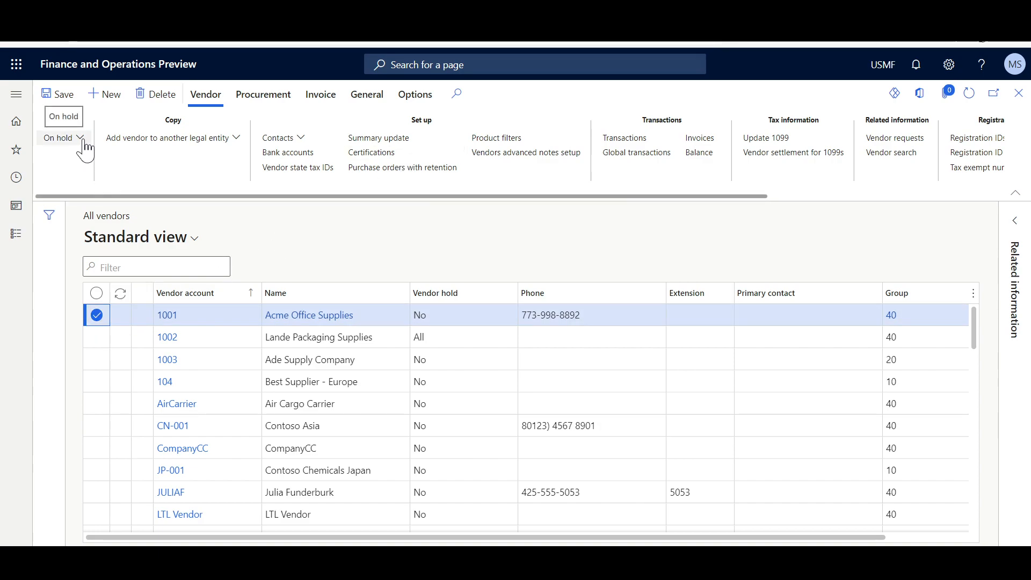
left_click(58, 139)
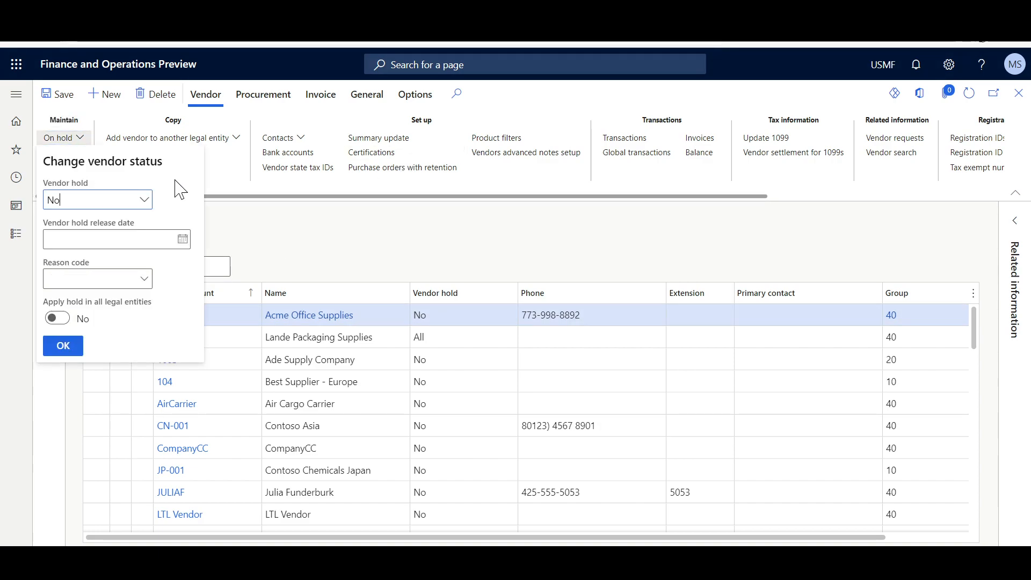
mouse_move(172, 191)
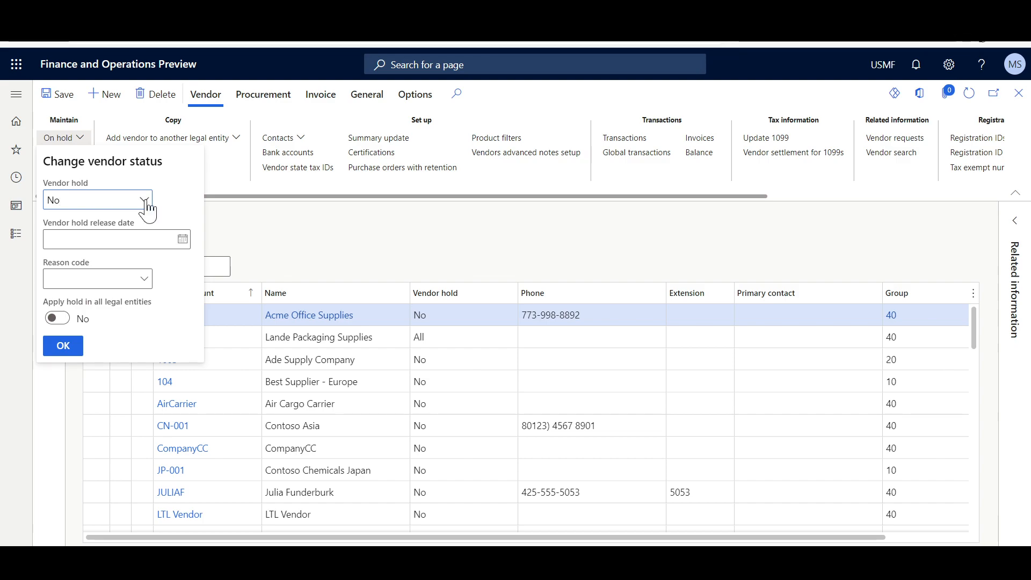
Choose Purchase order as the vendor hold type for vendor 1001
left_click(95, 200)
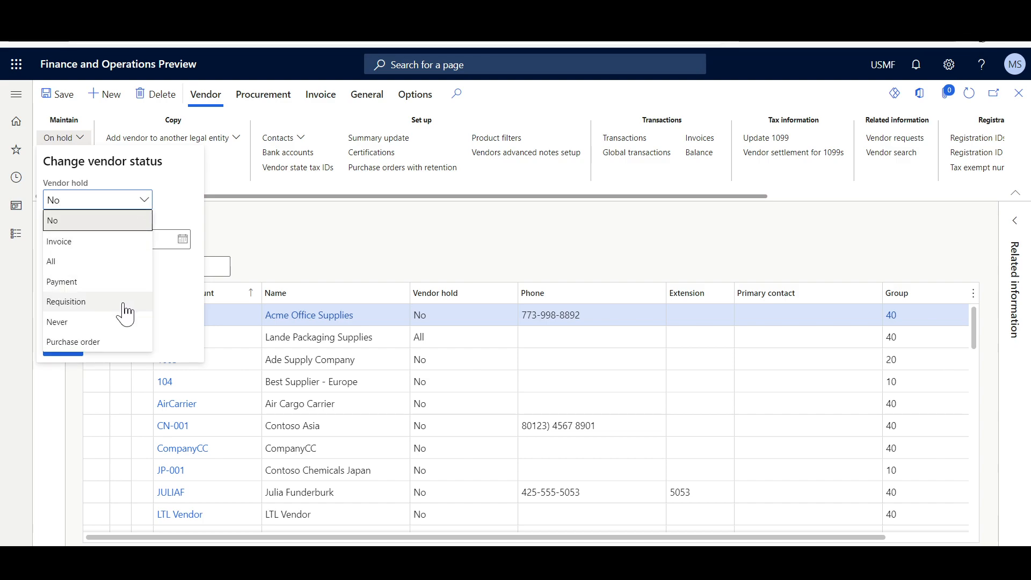
mouse_move(162, 353)
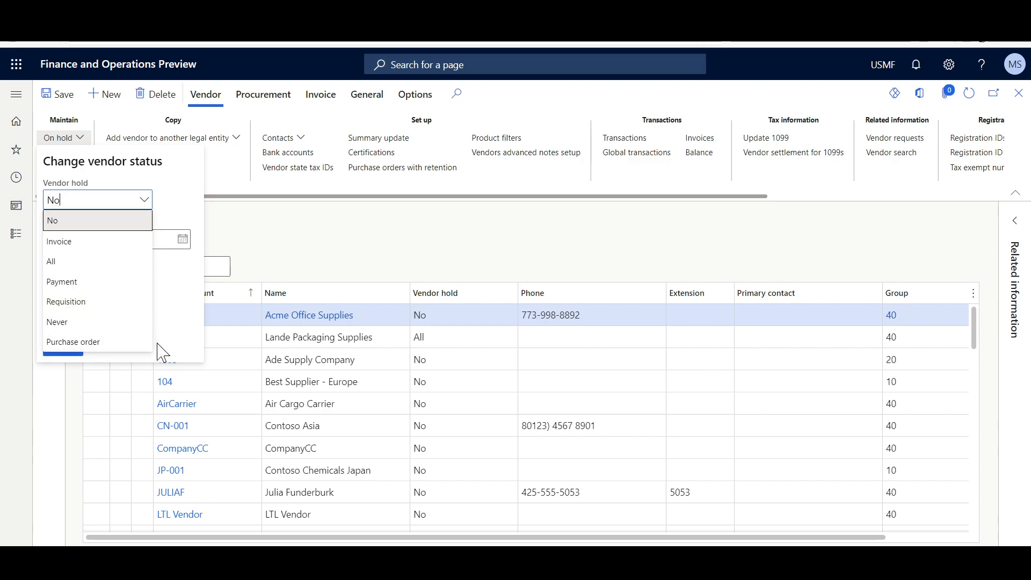
left_click(73, 342)
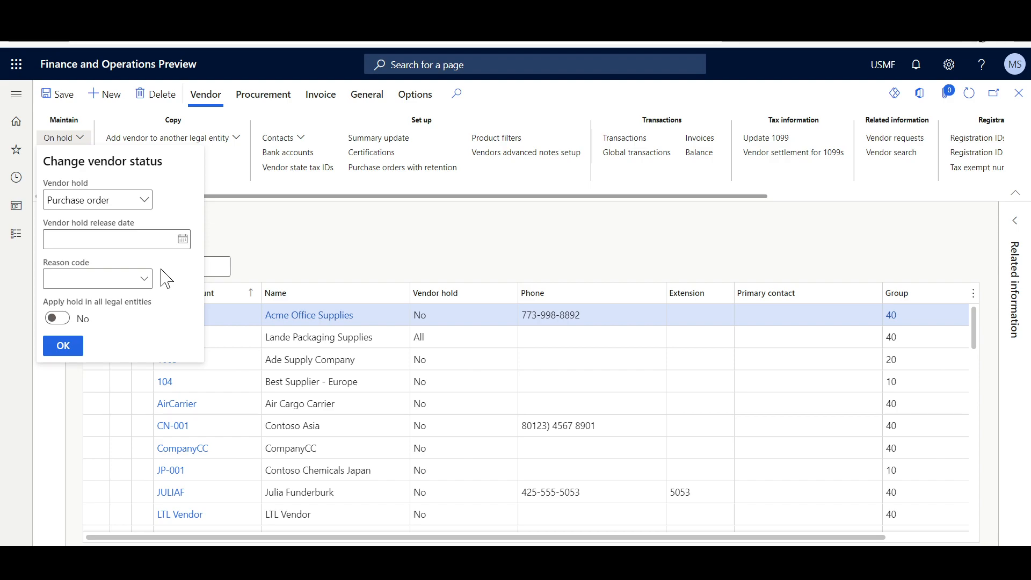
mouse_move(160, 281)
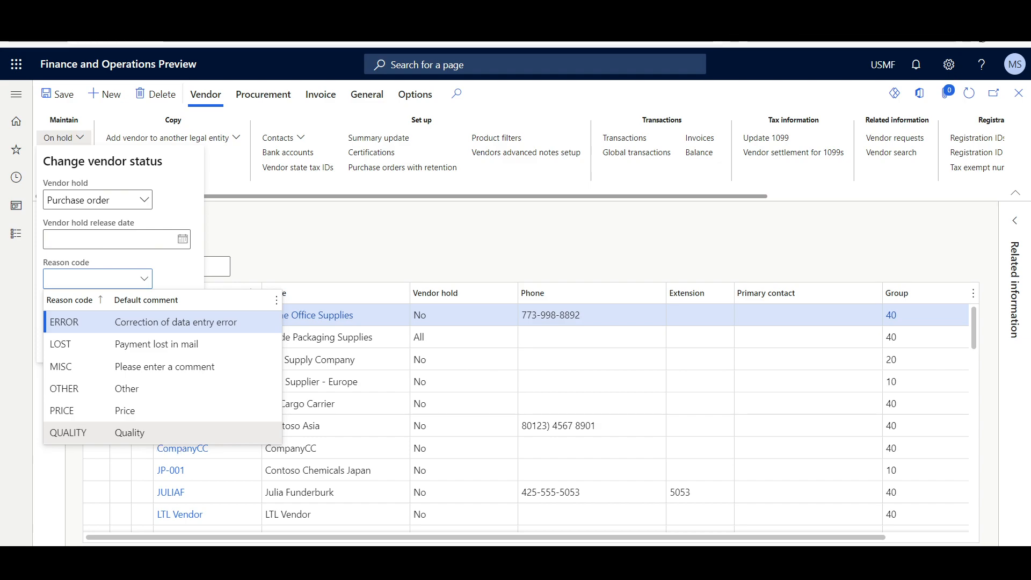
Apply the hold with reason code QUALITY, then go to Accounts payable > Vendors on hold
left_click(67, 432)
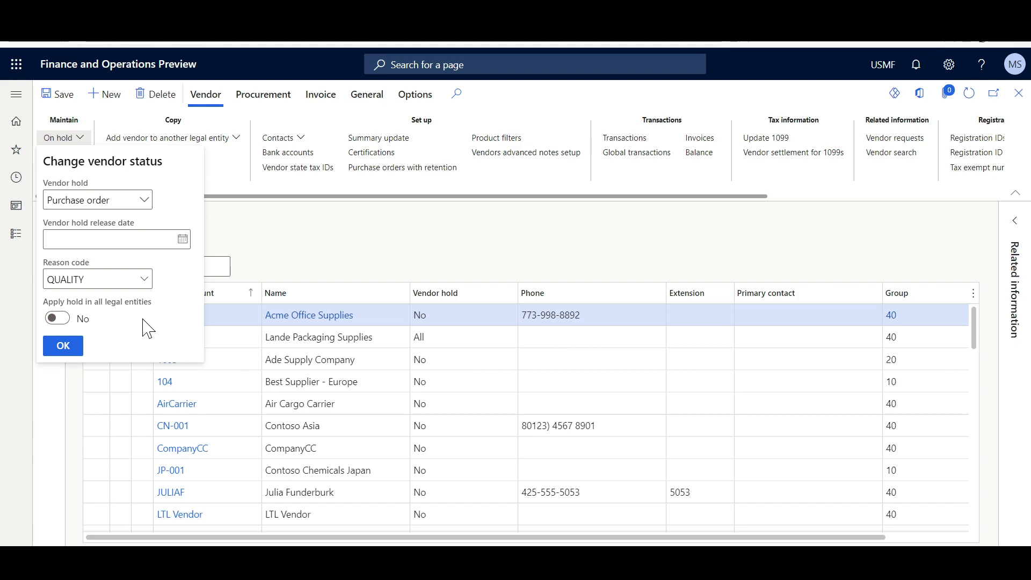
mouse_move(79, 313)
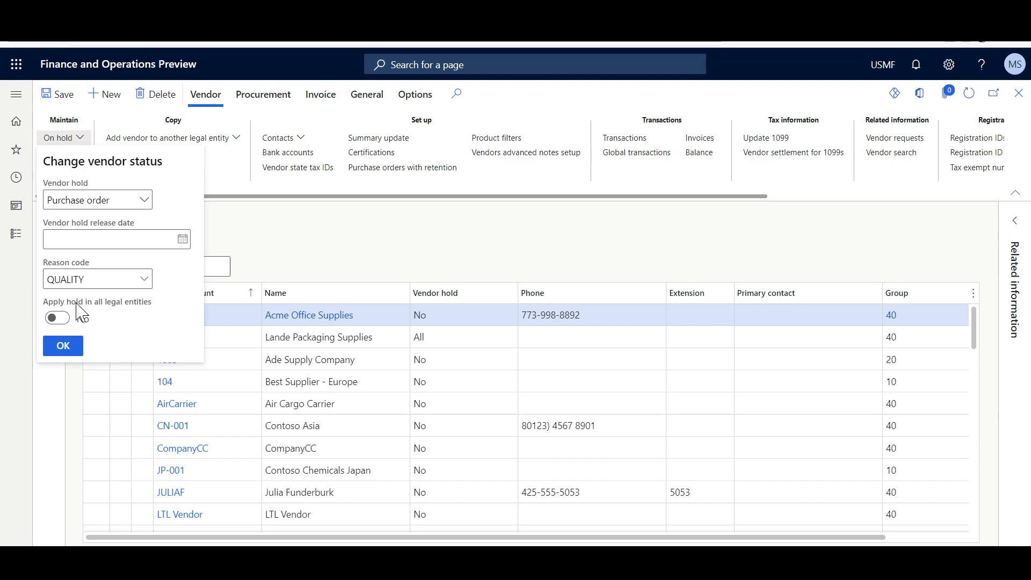
mouse_move(57, 318)
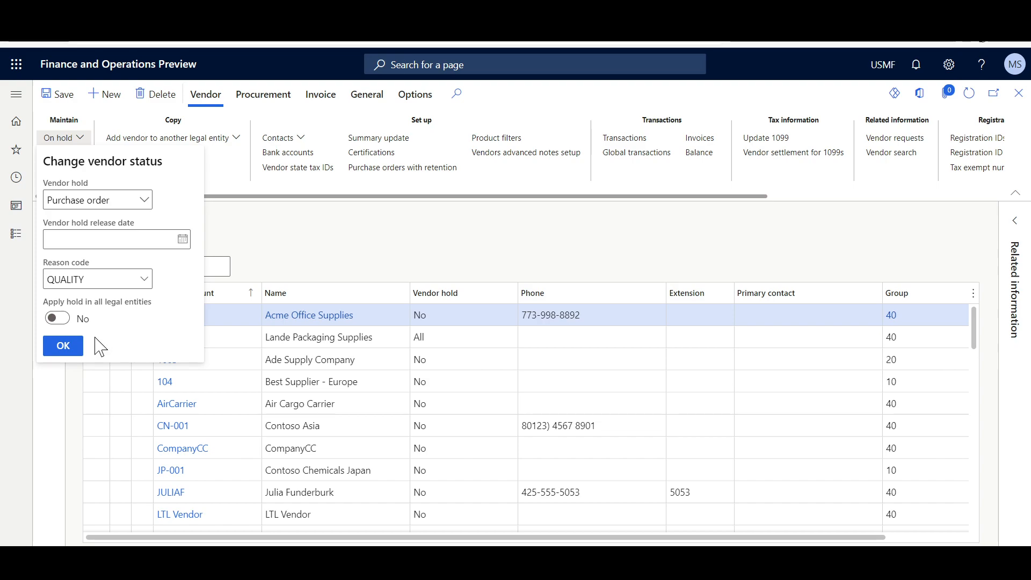
left_click(63, 345)
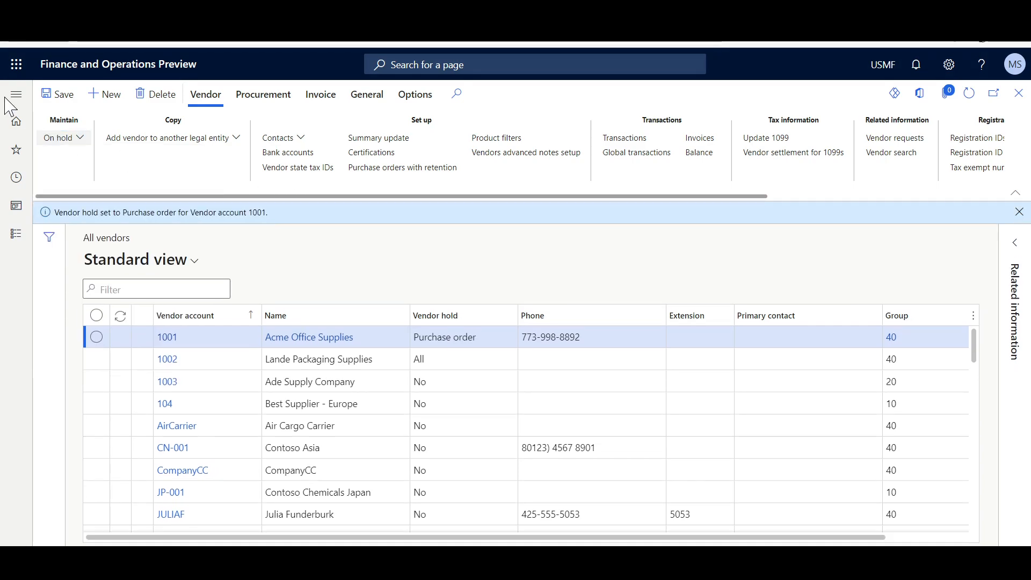
left_click(17, 93)
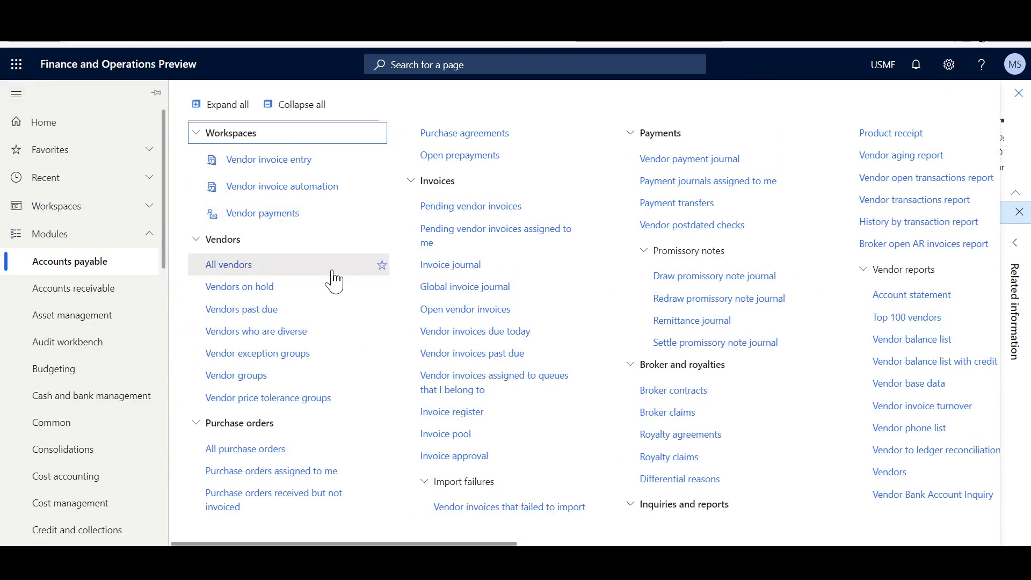
mouse_move(239, 286)
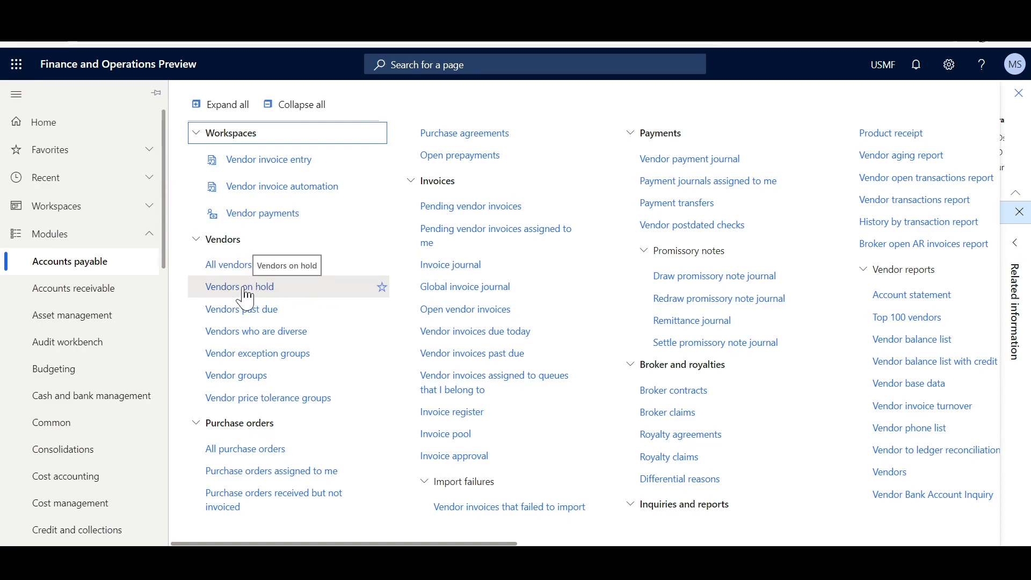
left_click(239, 286)
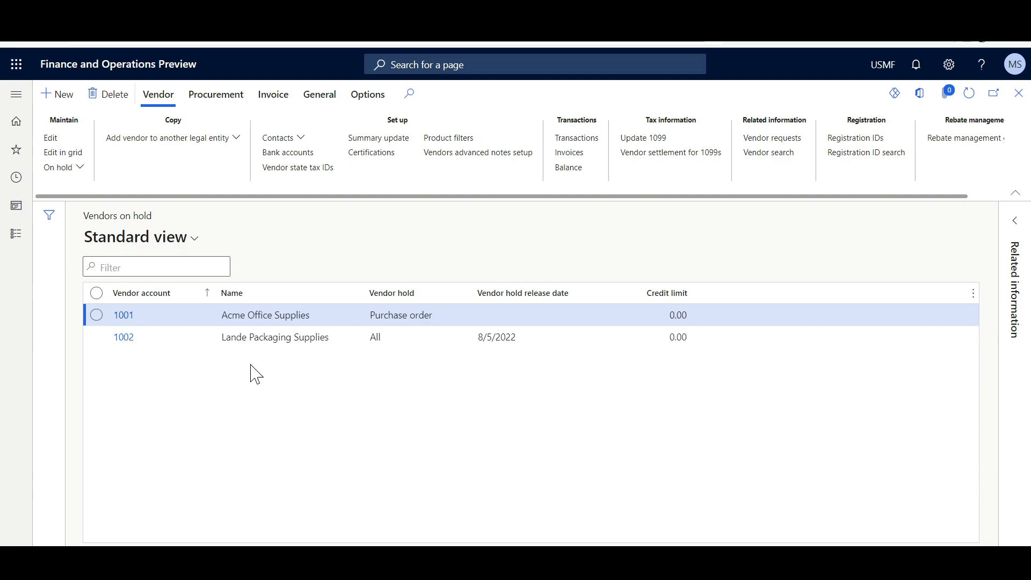
mouse_move(432, 370)
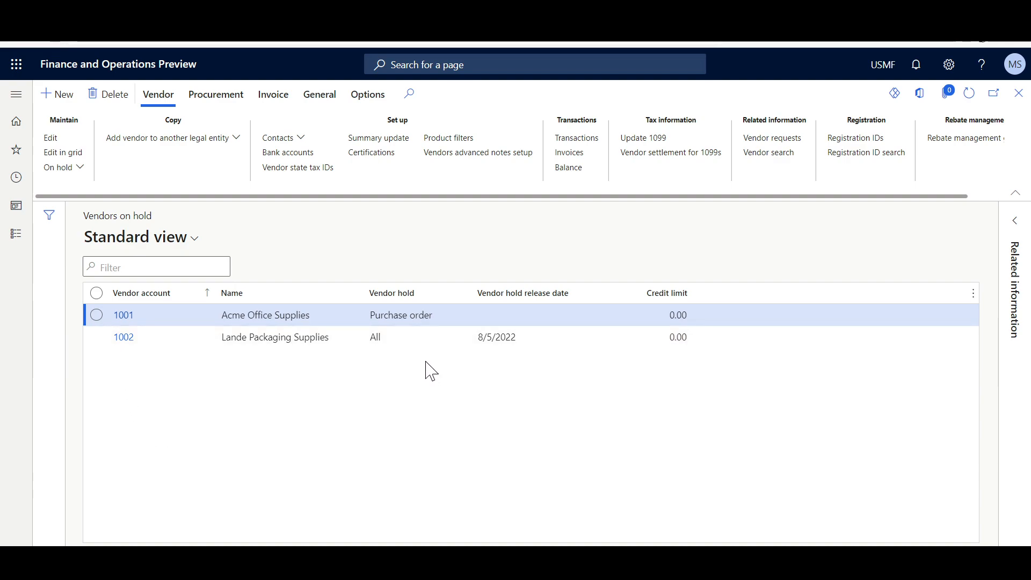
mouse_move(551, 373)
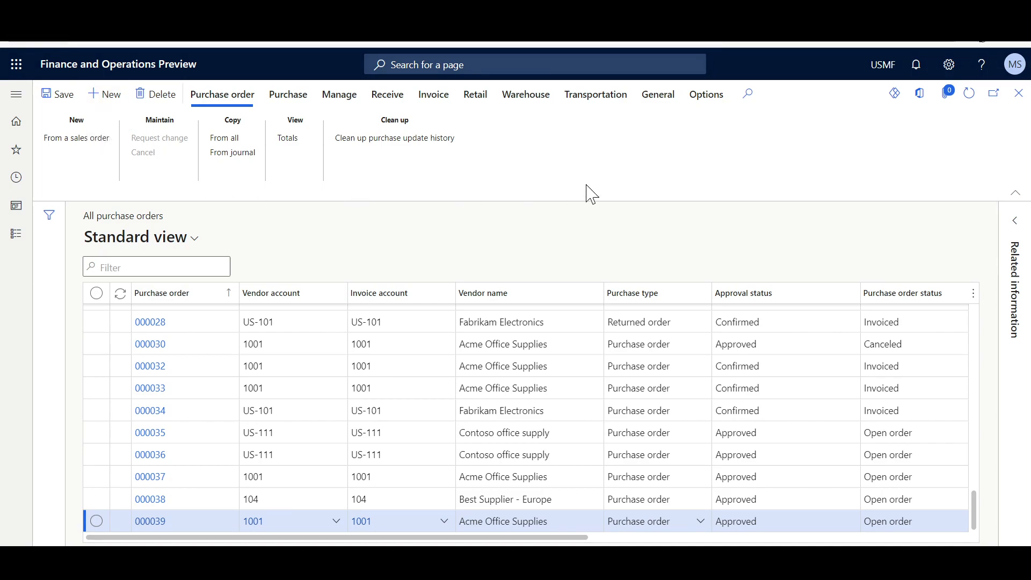
Create a new purchase order and pick vendor 1001, triggering the stopped-for-purchase-orders warning
left_click(104, 95)
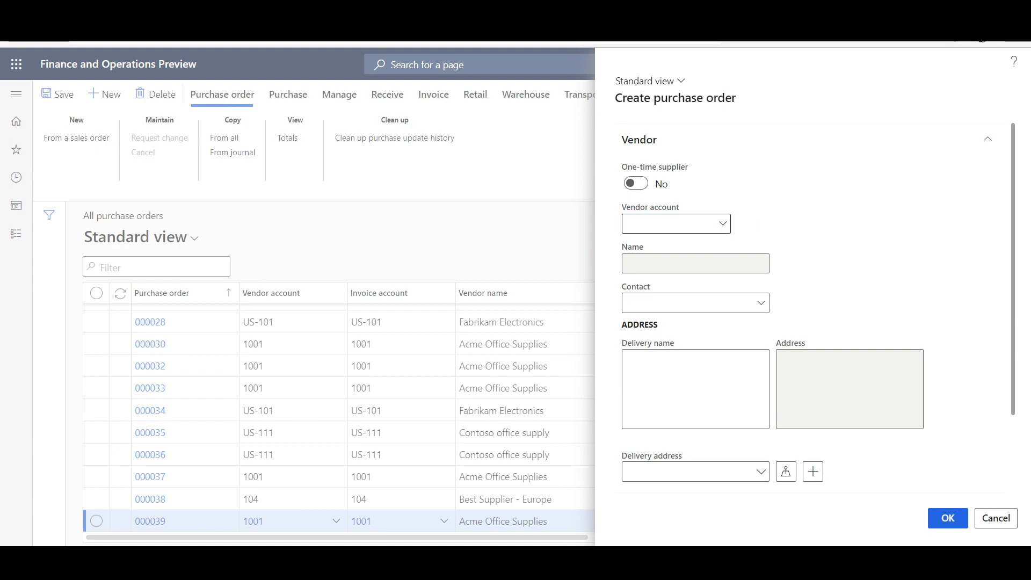
left_click(722, 224)
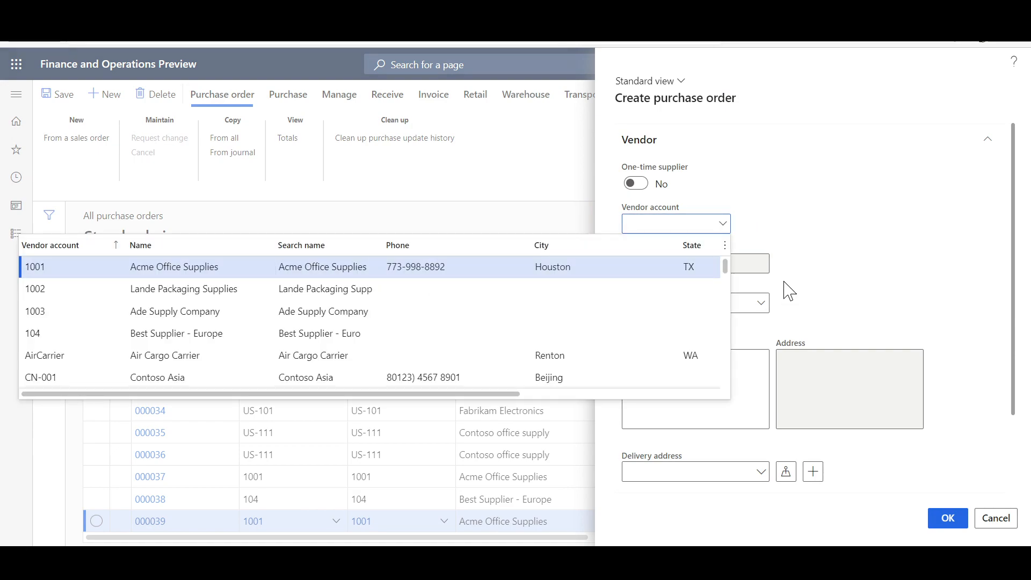
left_click(36, 266)
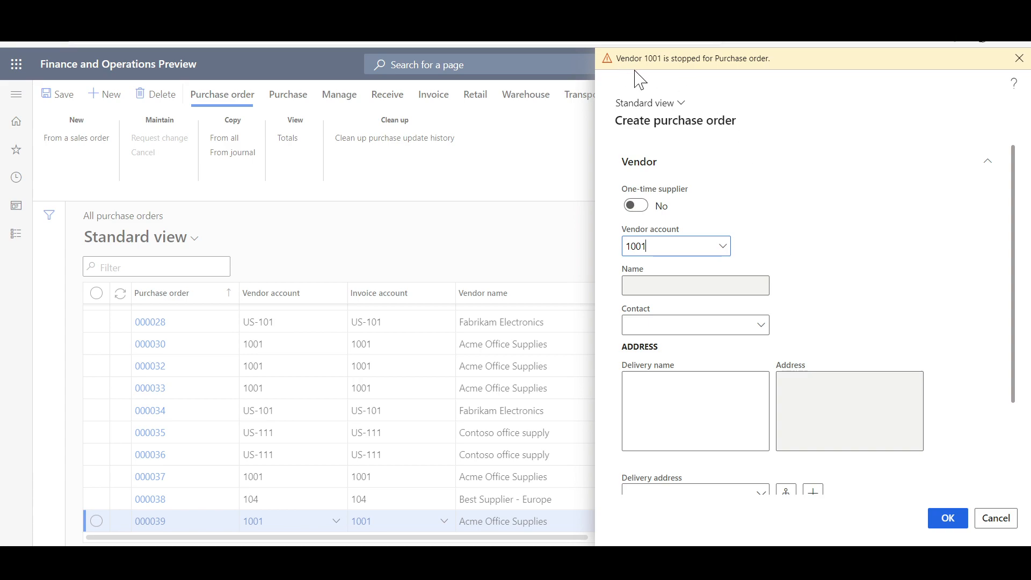
mouse_move(652, 71)
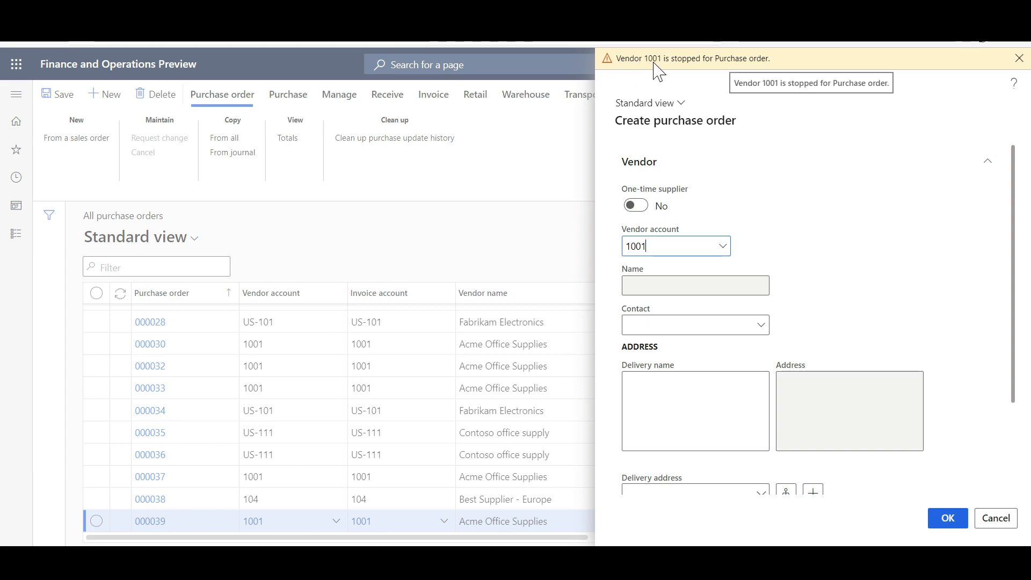